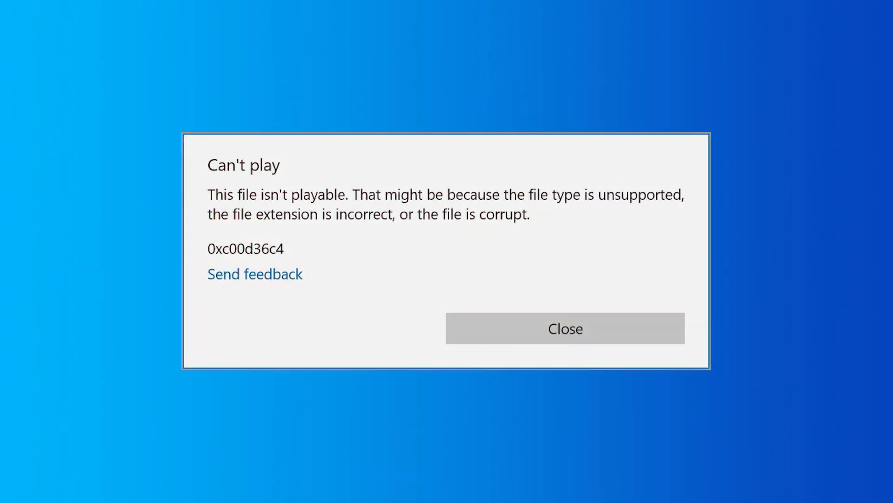
Dismiss the 'Can't play' error and browse the site's Windows media player listings.
left_click(564, 328)
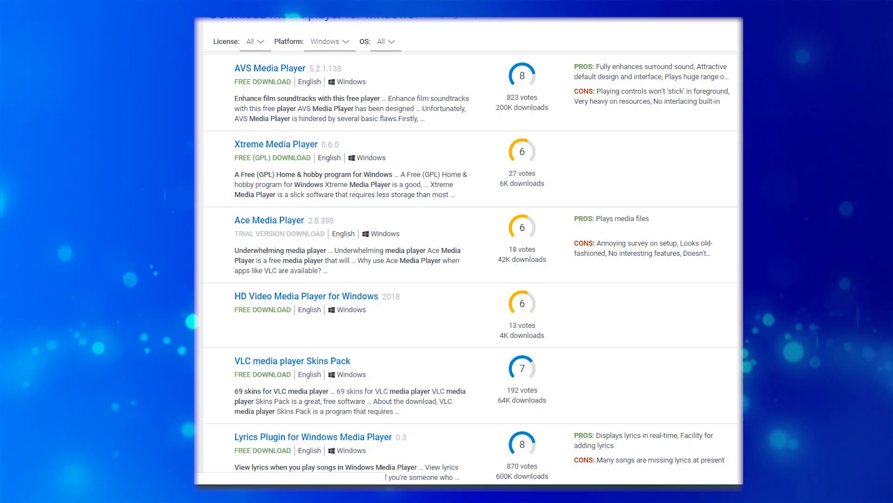
scroll("down", 3)
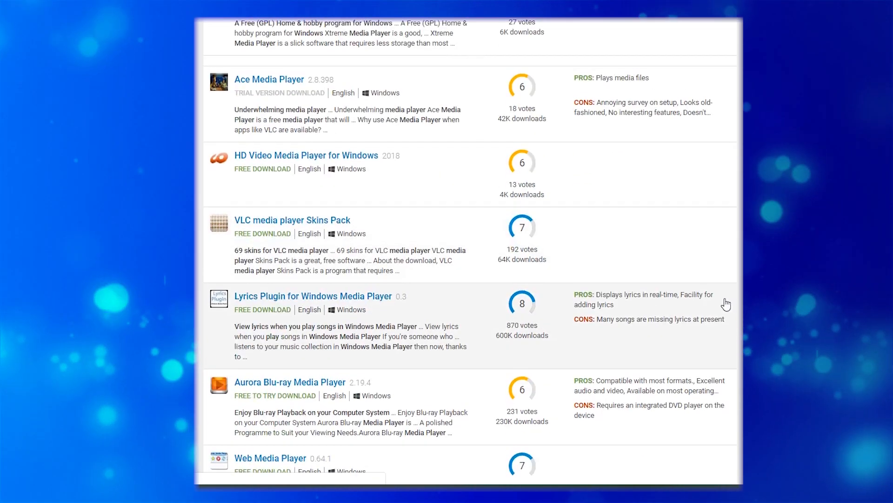
scroll("down", 3)
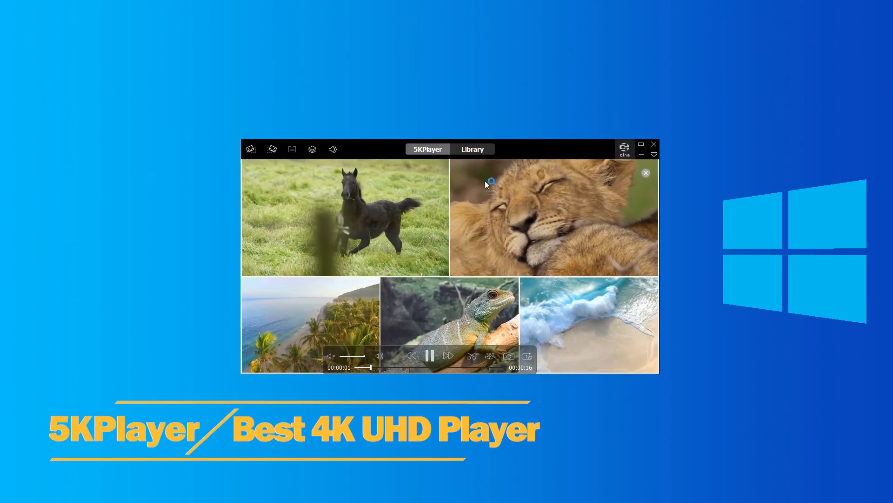
Start the 4K nature sample clip playing in 5KPlayer's main window.
left_click(640, 144)
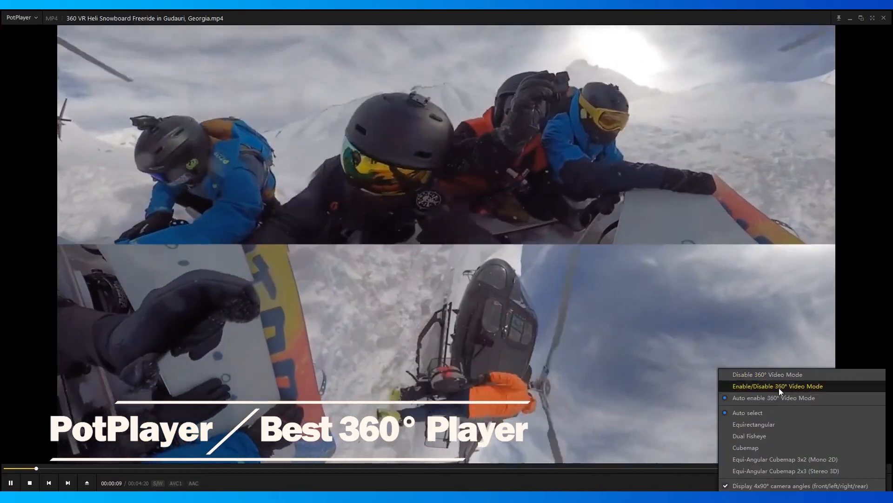
Turn on 360° video mode for the heli snowboard clip in PotPlayer.
left_click(785, 459)
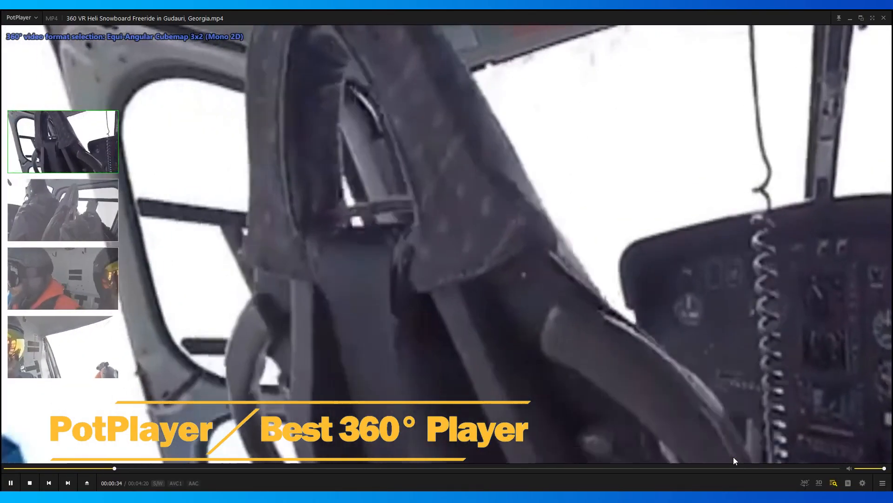
mouse_move(355, 324)
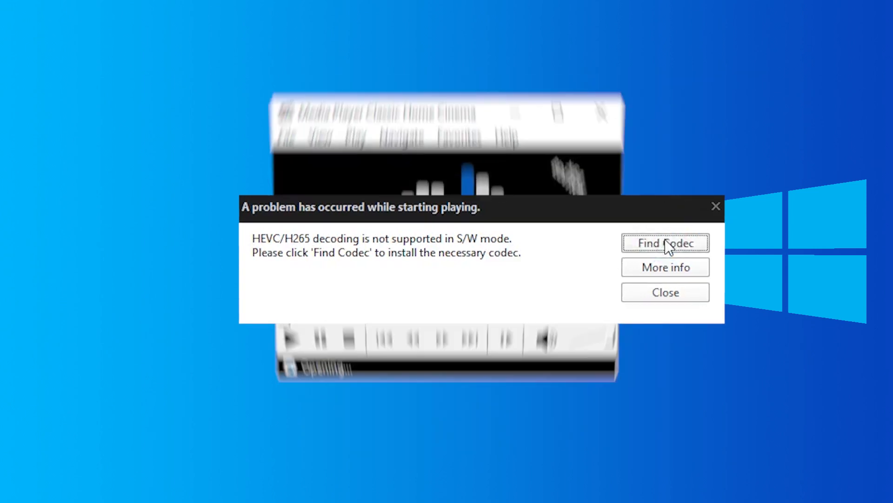
Search for the missing HEVC codec, then enlarge MPC-HC while Big Buck Bunny plays.
left_click(665, 291)
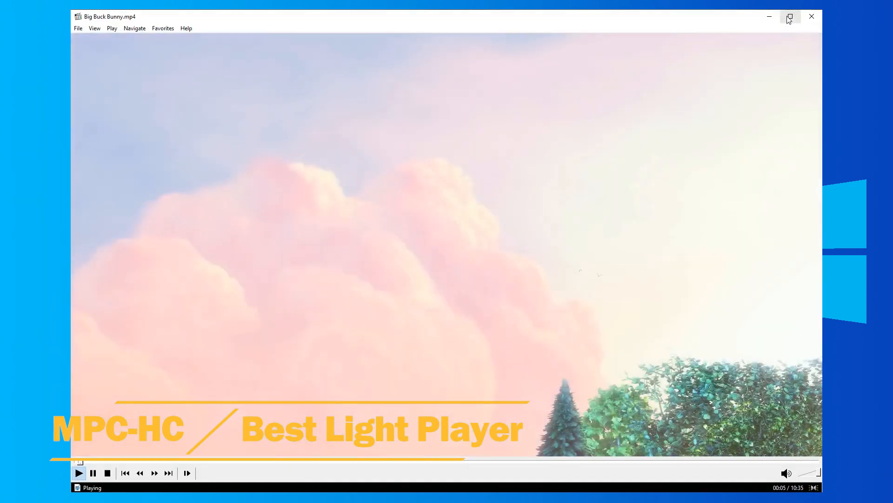
left_click(790, 16)
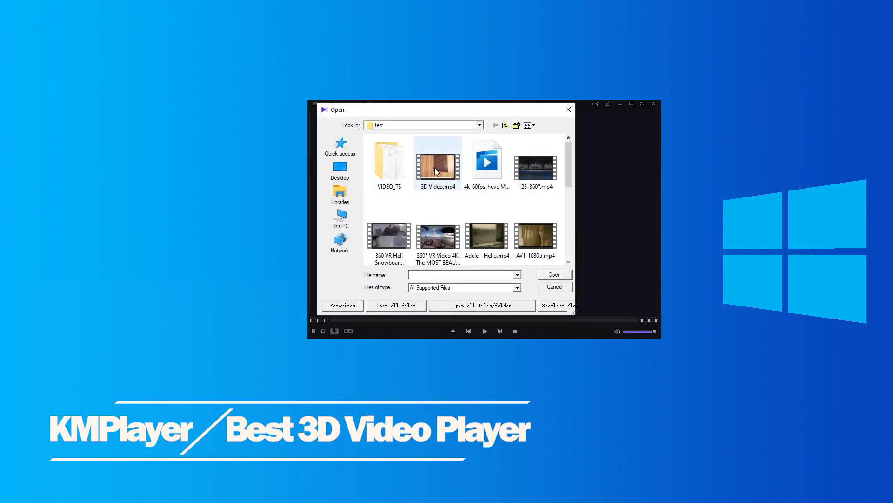
Select 3D Video.mp4 in the test folder and load it into KMPlayer.
left_click(437, 161)
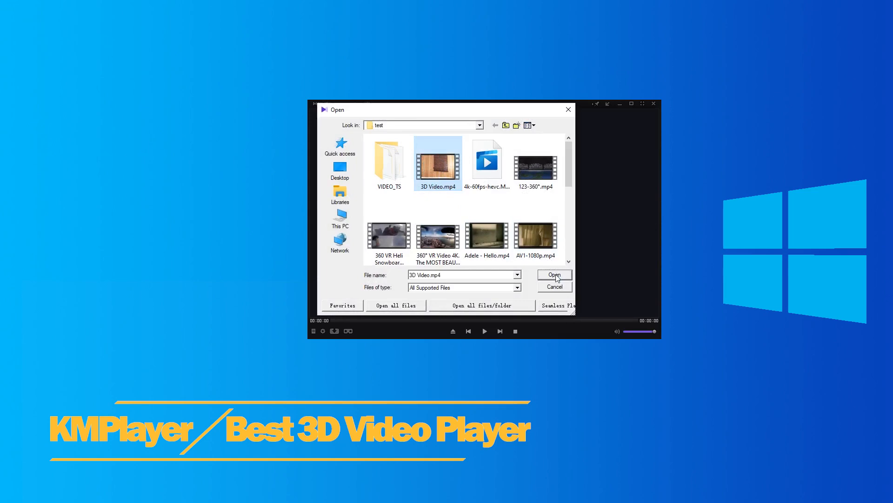
left_click(553, 274)
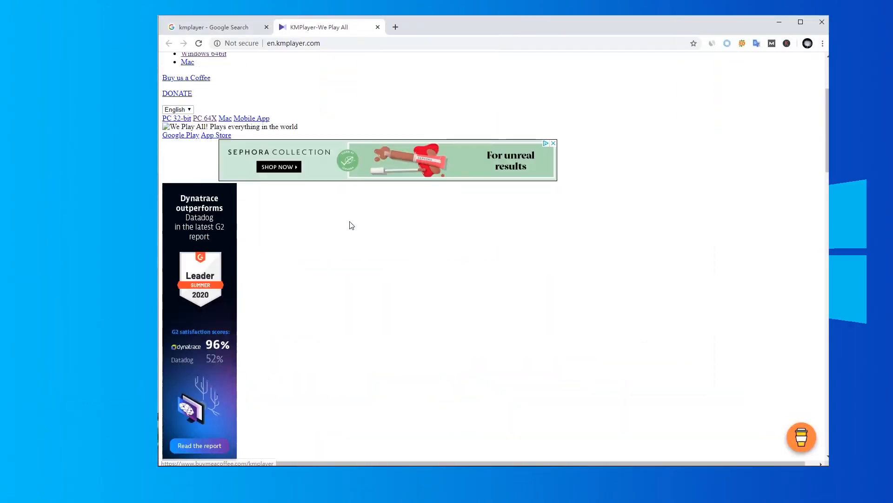
Browse the en.kmplayer.com download page and close the stray Google Groups tab.
scroll("down", 3)
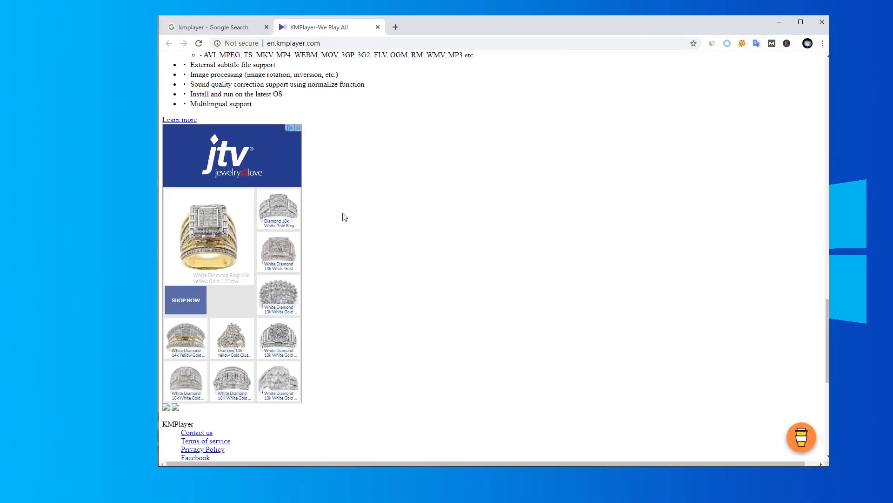
scroll("up", 3)
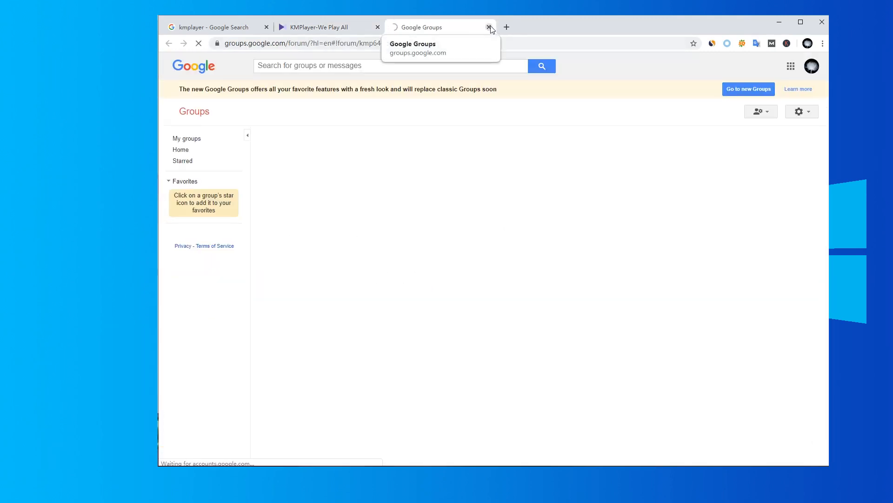
left_click(489, 27)
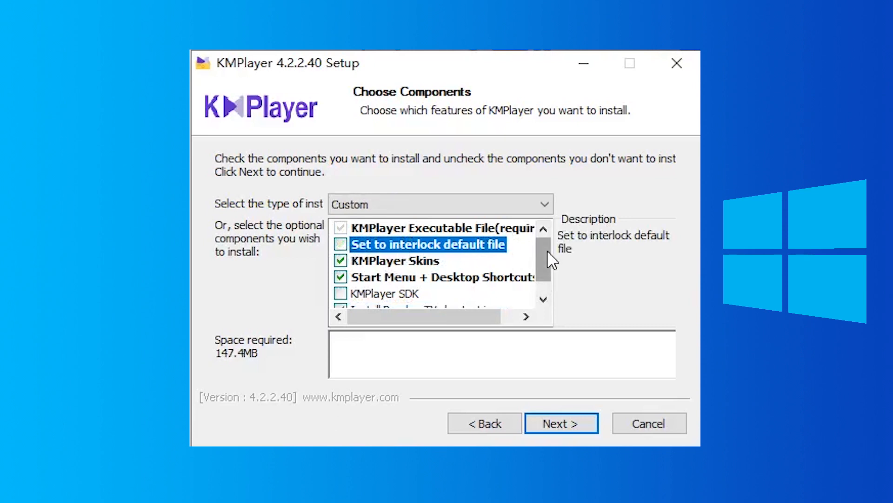
scroll("down", 3)
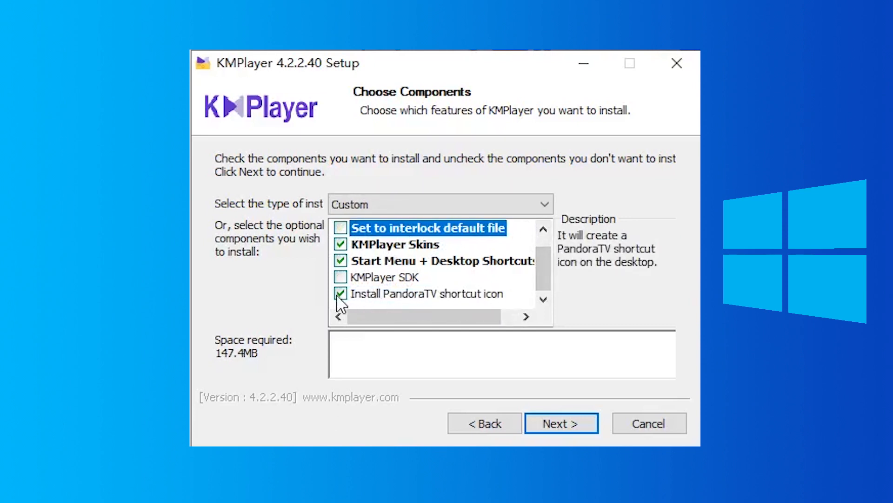
scroll("up", 3)
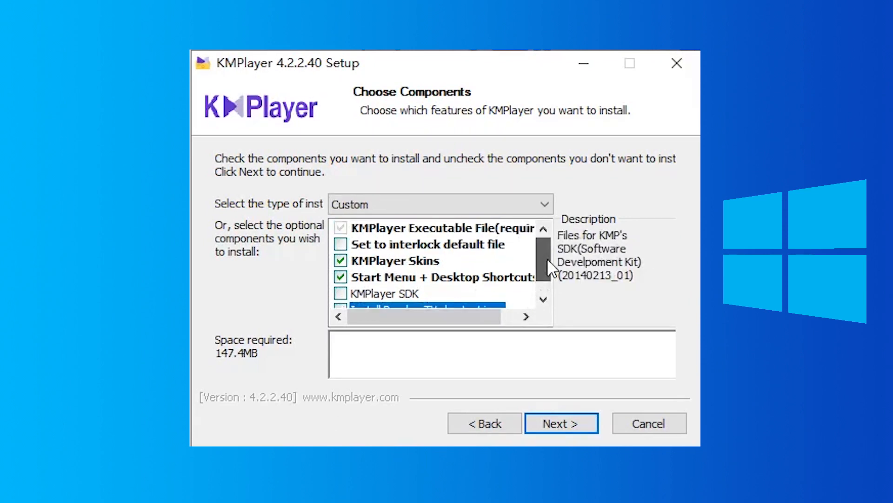